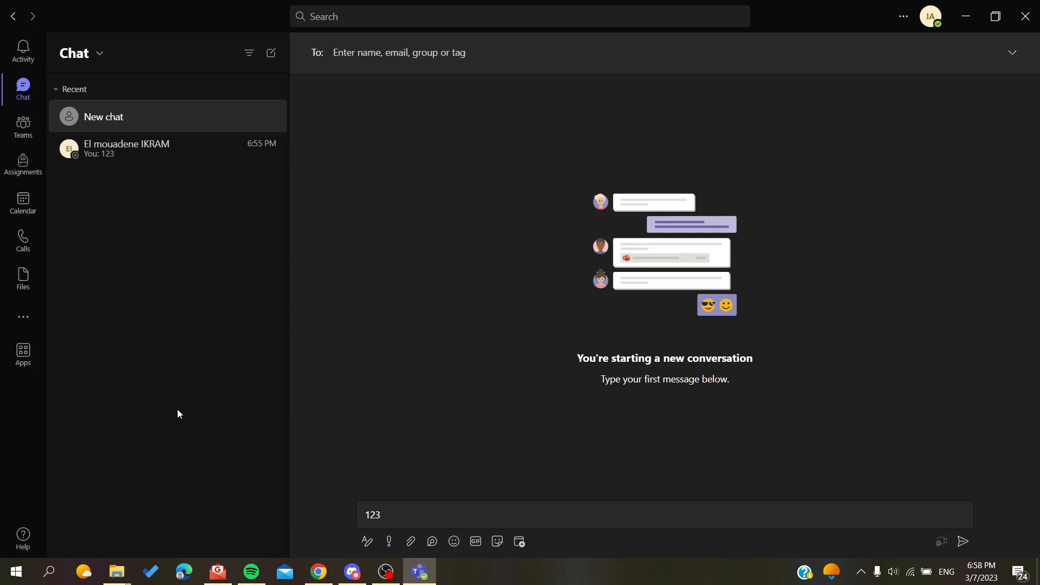
pyautogui.moveTo(331, 141)
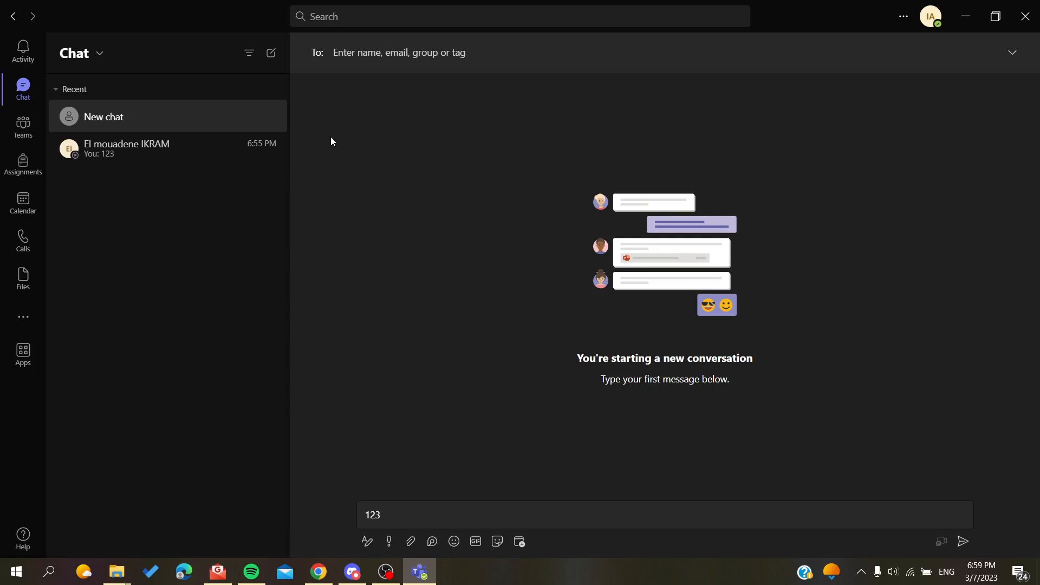
pyautogui.moveTo(411, 112)
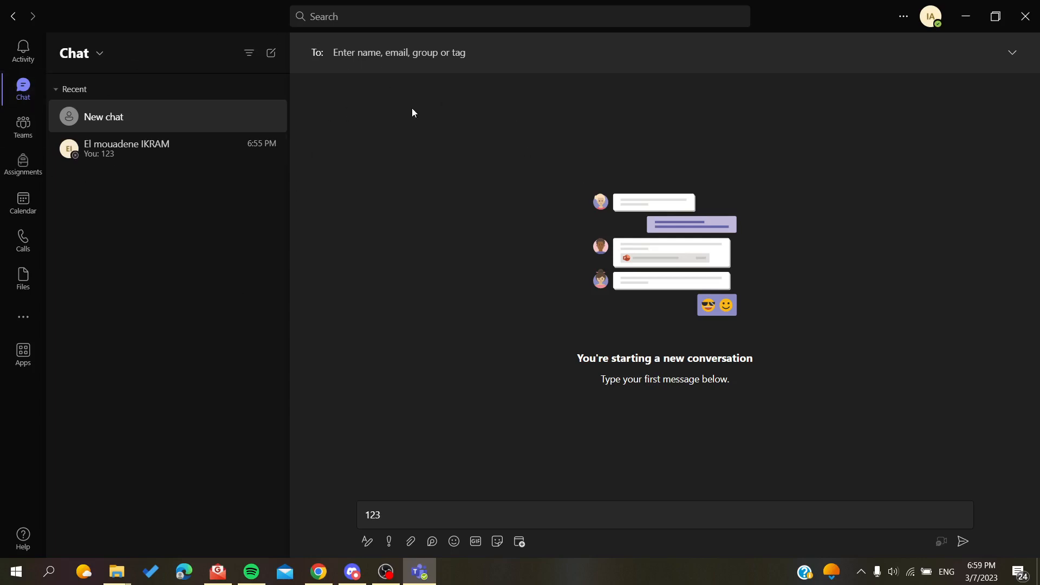
pyautogui.moveTo(462, 142)
pyautogui.write('p')
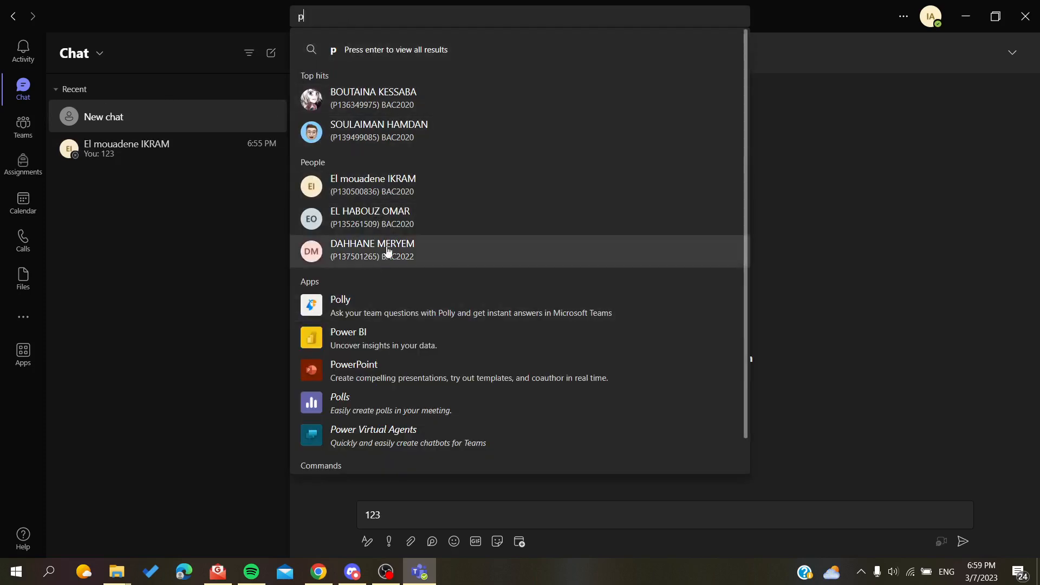
# Open the existing one-on-one chat and send 'hello world' below the earlier '123'
pyautogui.click(372, 250)
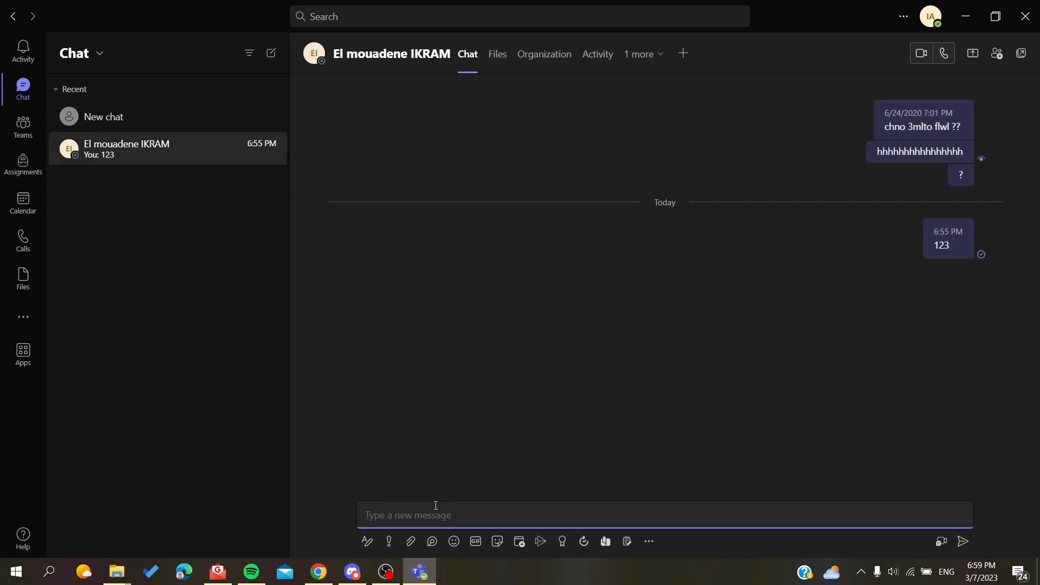
pyautogui.write('hello')
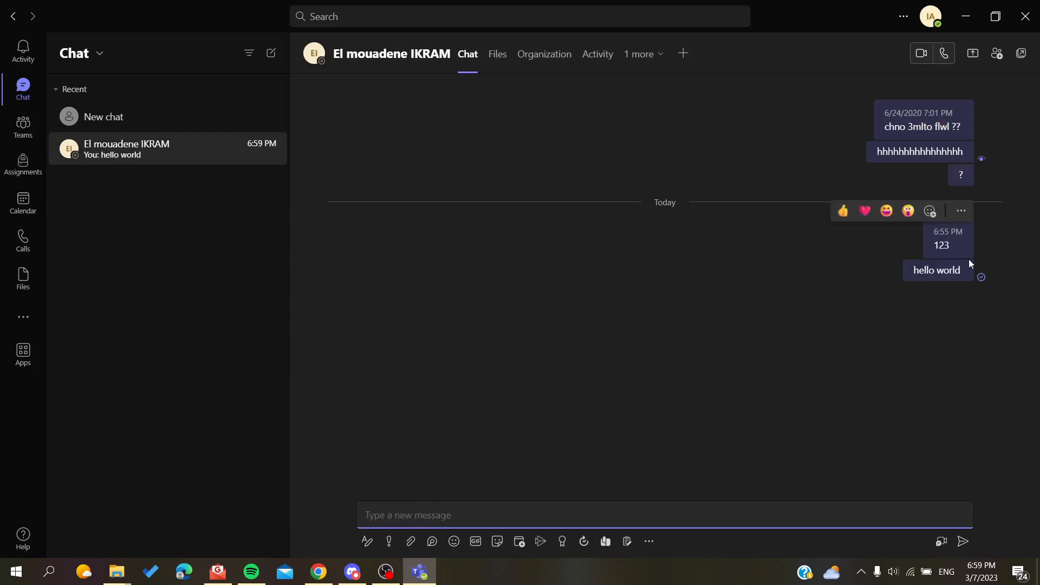
pyautogui.doubleClick(937, 270)
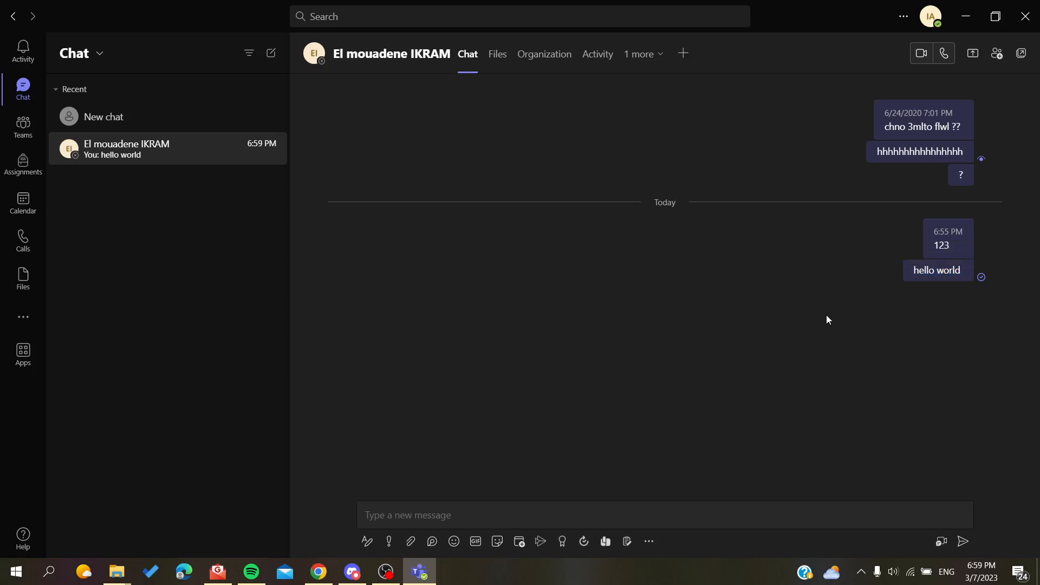
# Show the More options action list for the 'hello world' message
pyautogui.rightClick(937, 270)
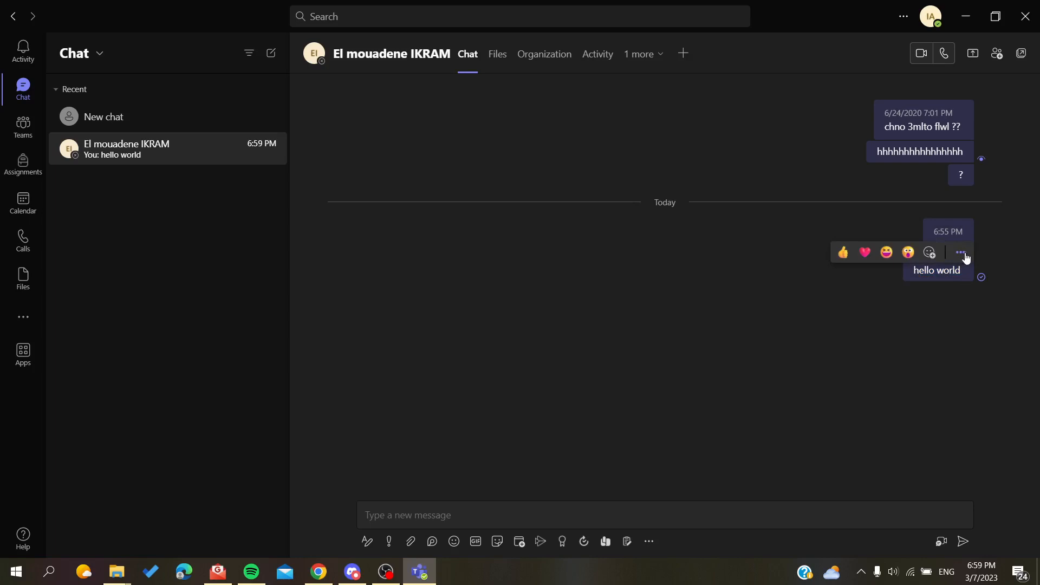
pyautogui.moveTo(961, 258)
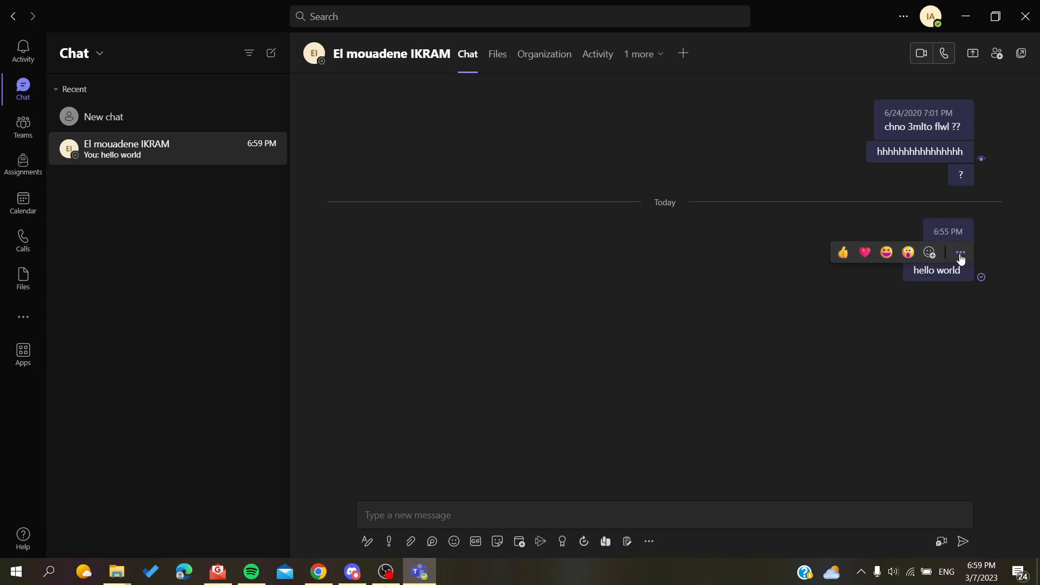
pyautogui.click(960, 252)
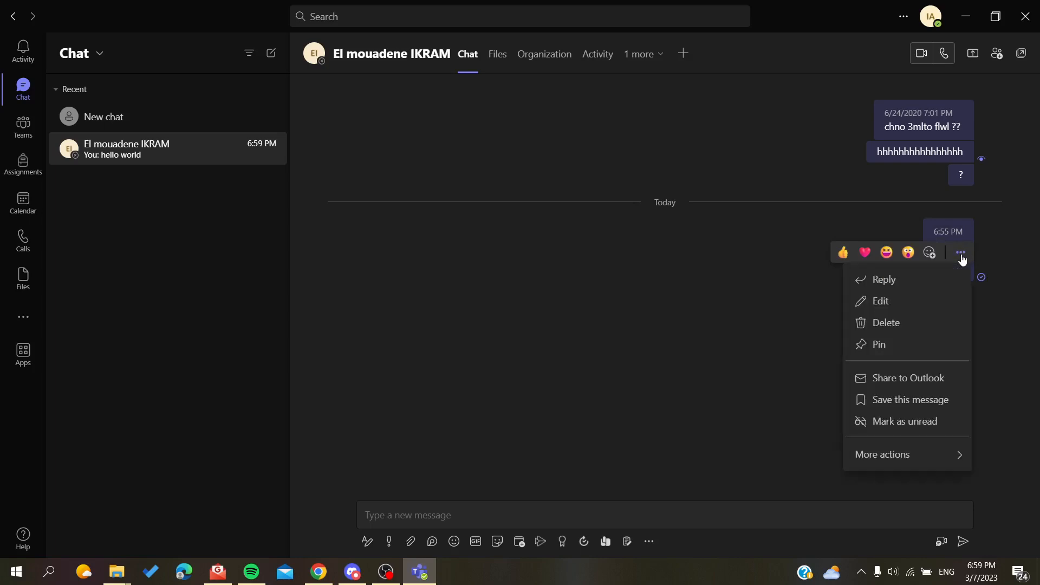
pyautogui.moveTo(879, 344)
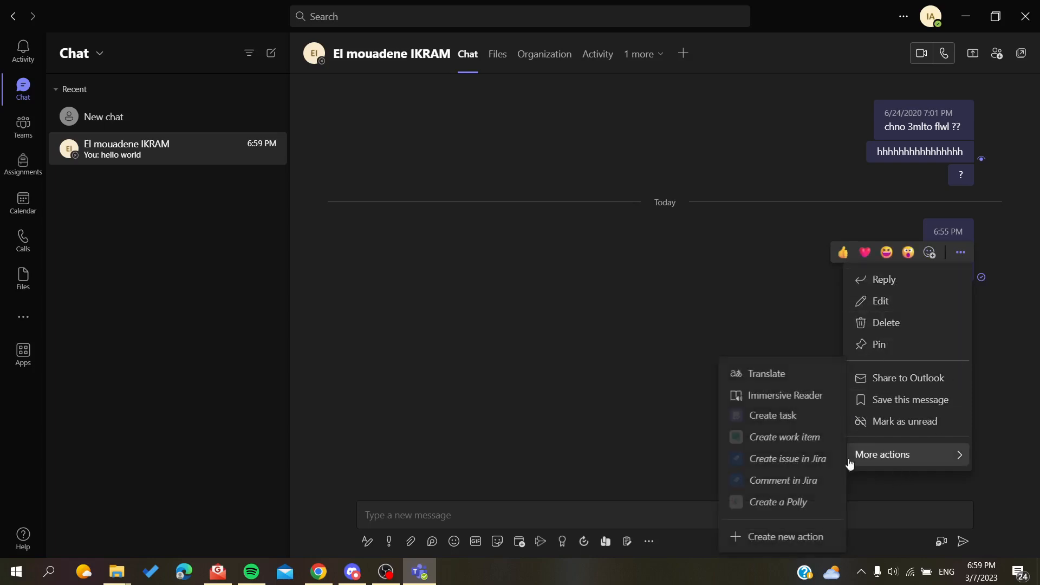
pyautogui.moveTo(883, 278)
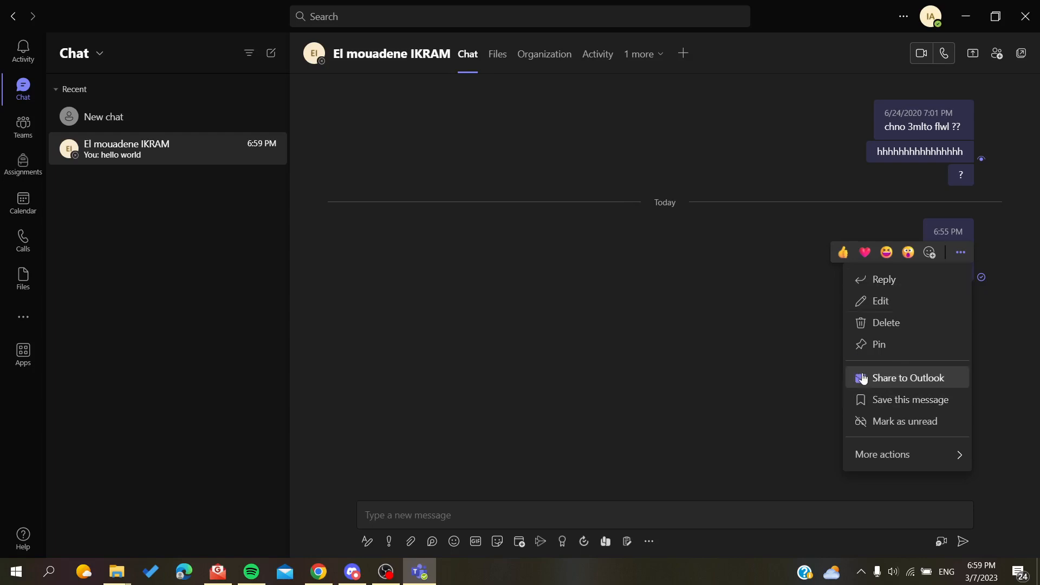
pyautogui.moveTo(907, 378)
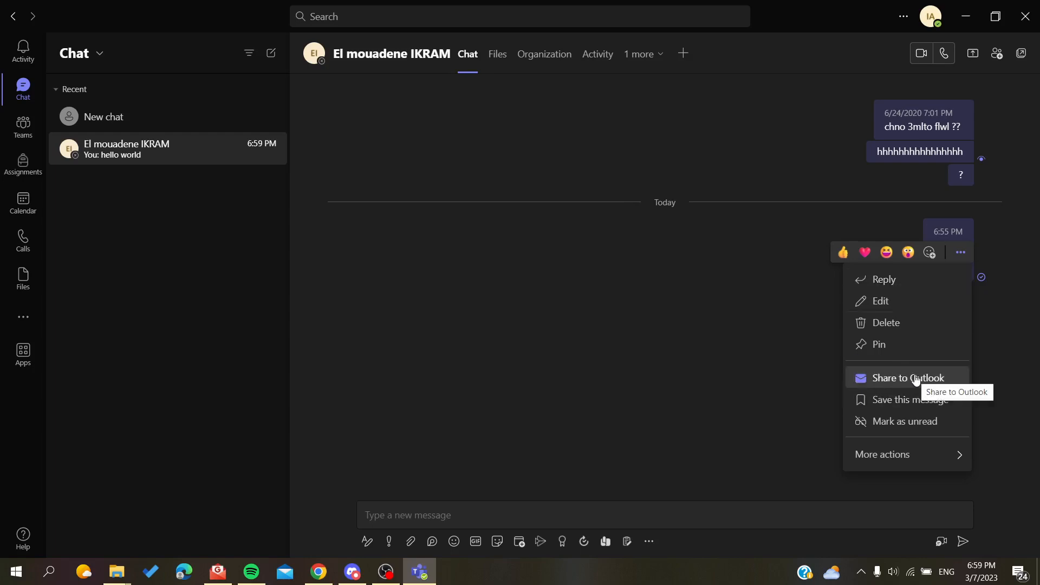
# Choose Share to Outlook for the 'hello world' message
pyautogui.click(907, 378)
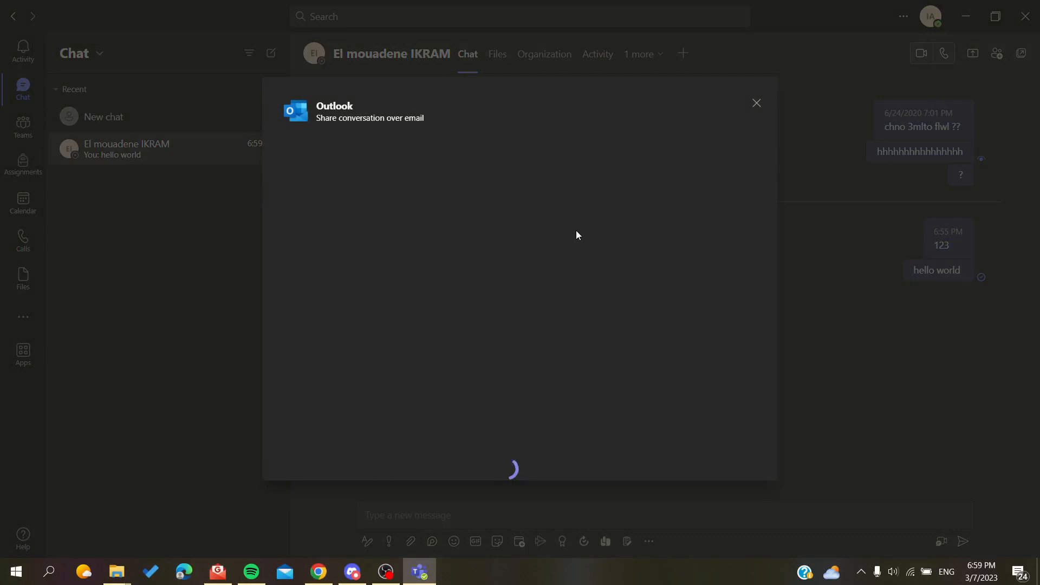
pyautogui.moveTo(349, 158)
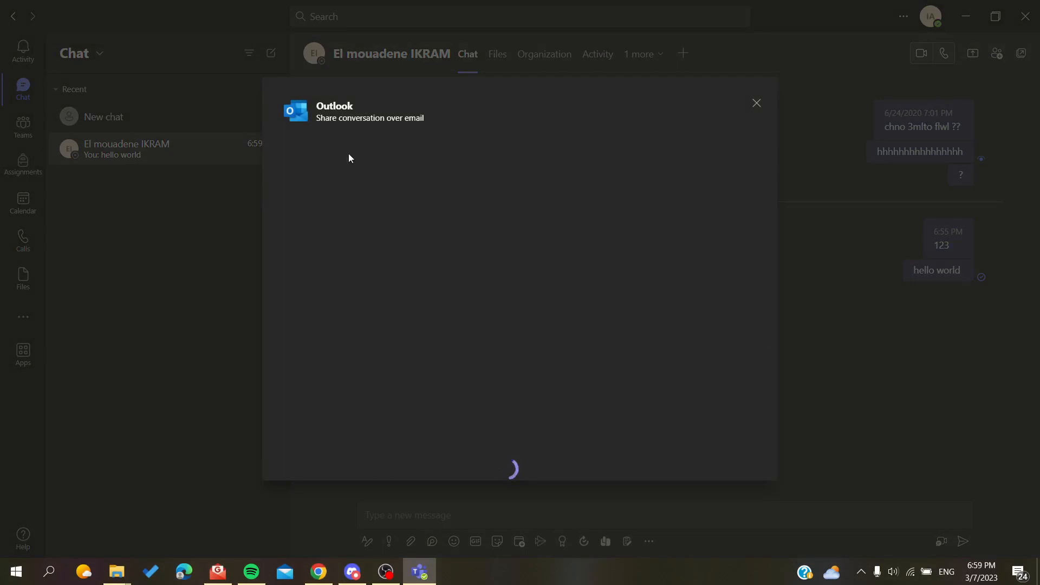
pyautogui.moveTo(736, 65)
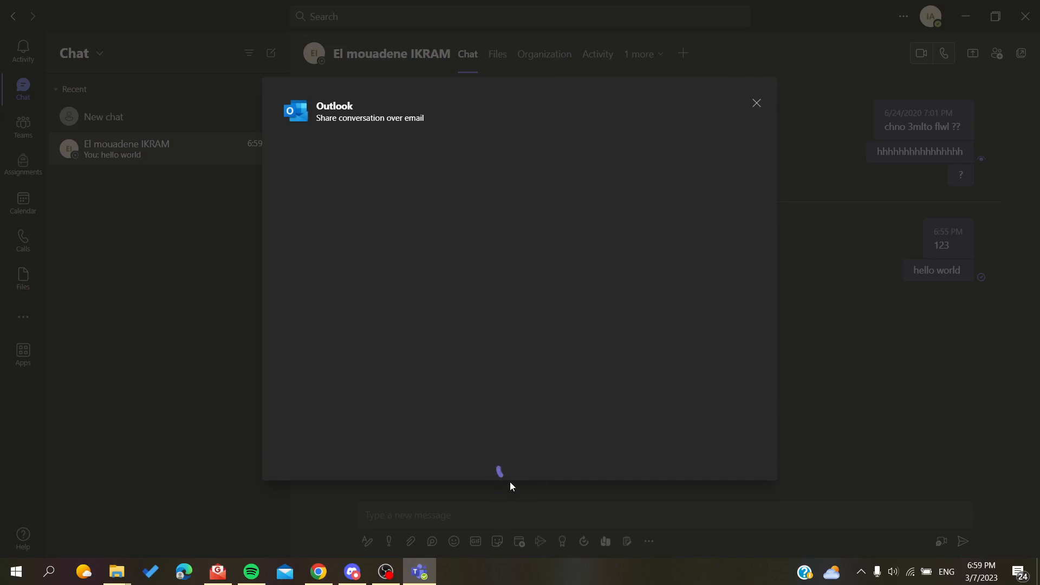
pyautogui.moveTo(655, 240)
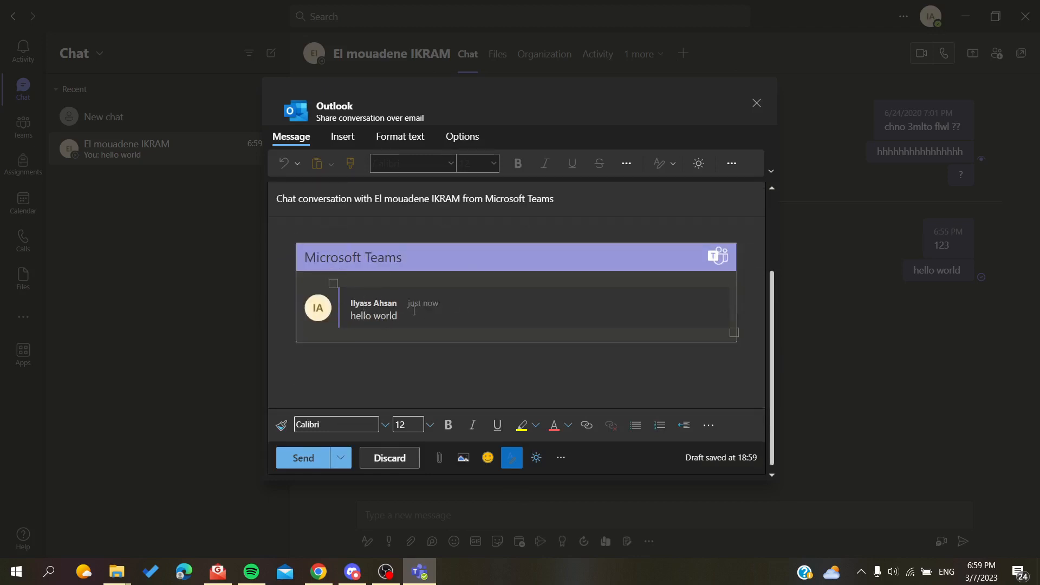
pyautogui.moveTo(352, 303)
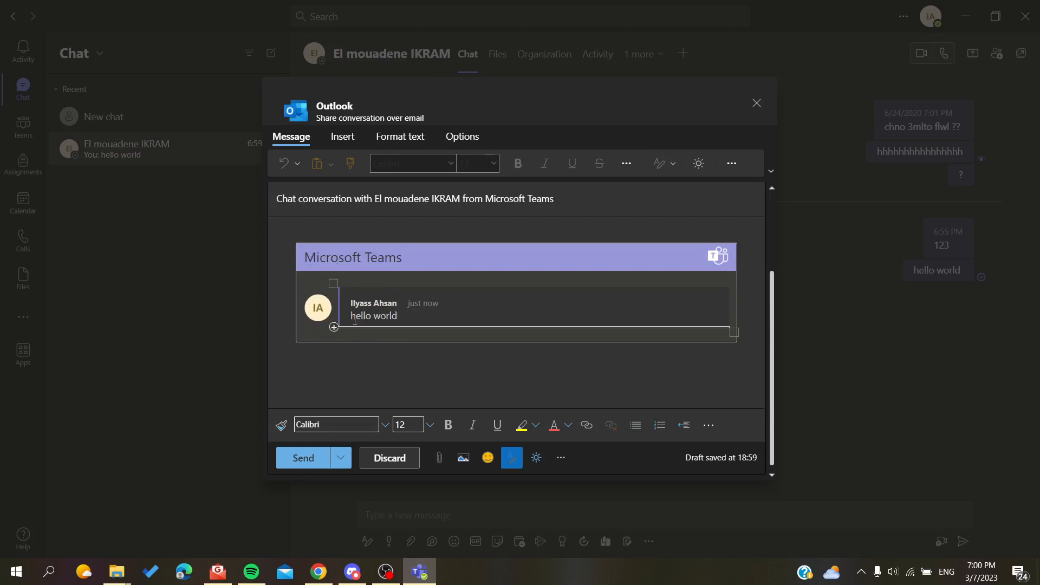
# Dismiss the To field's contact suggestions, then discard the Outlook draft and confirm
pyautogui.click(351, 237)
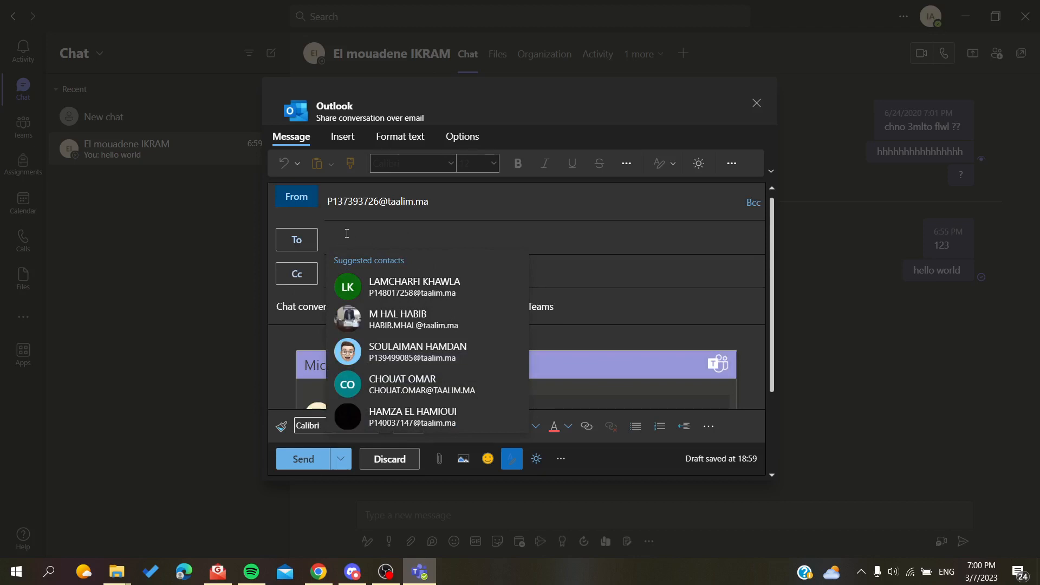
pyautogui.click(388, 252)
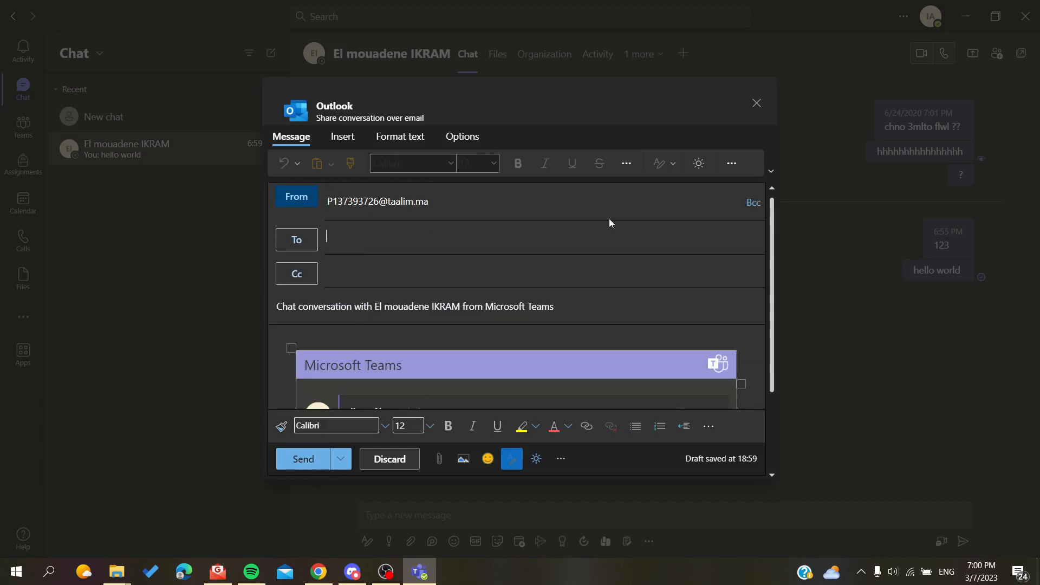
pyautogui.click(389, 458)
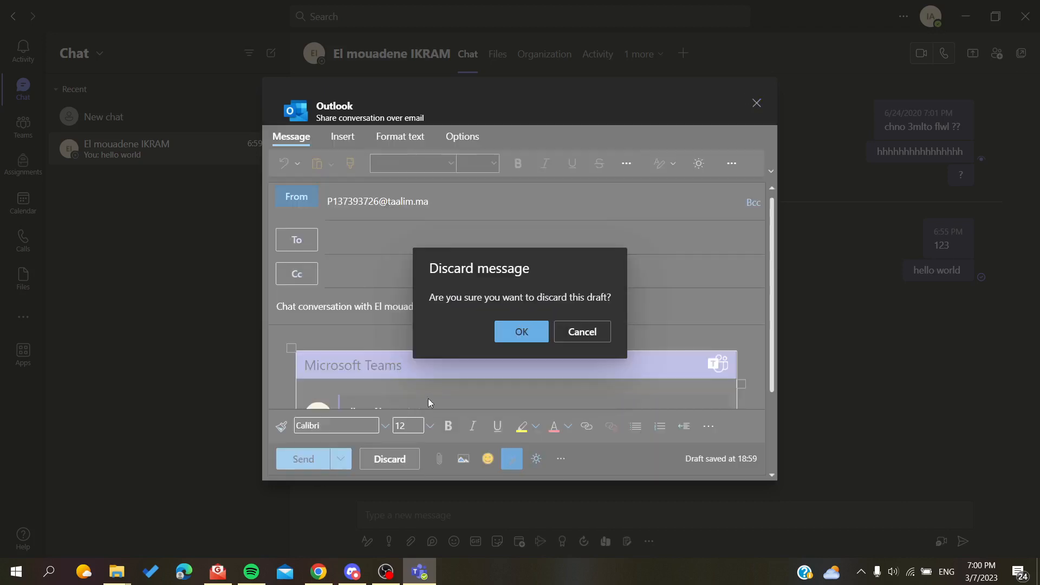
pyautogui.click(520, 331)
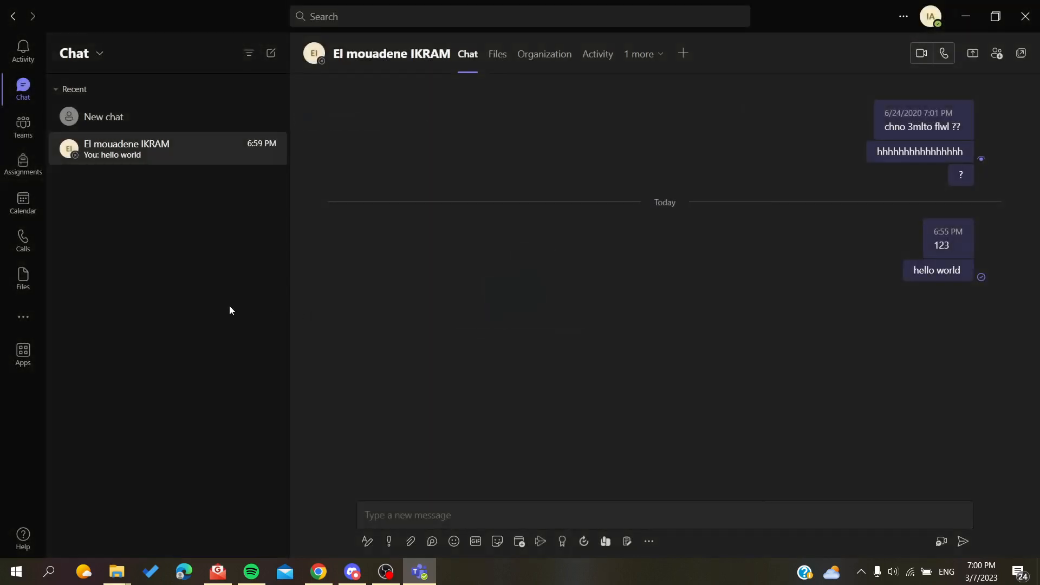